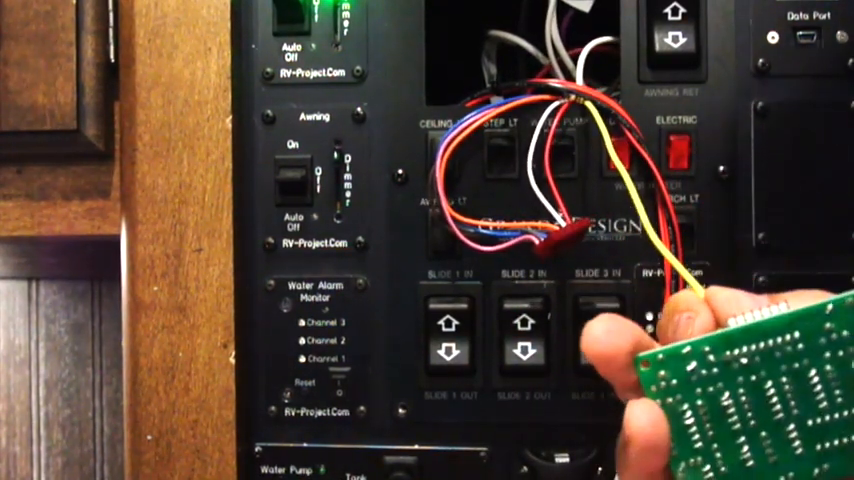
mouse_move(700, 350)
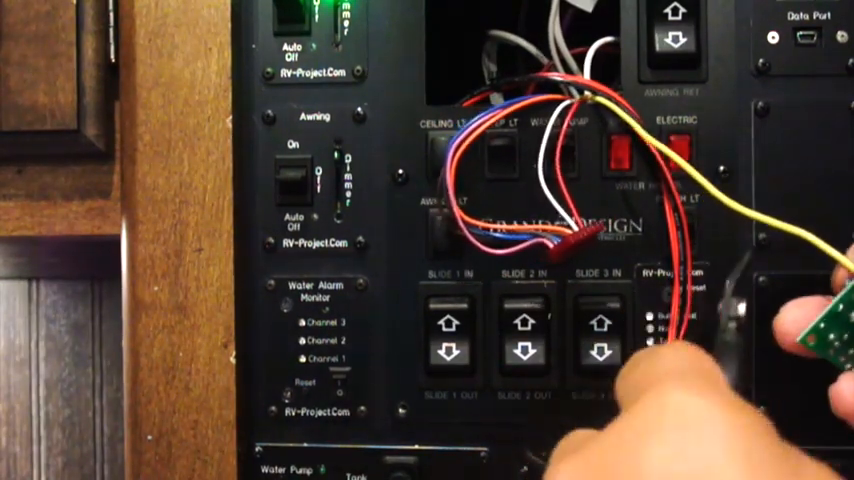